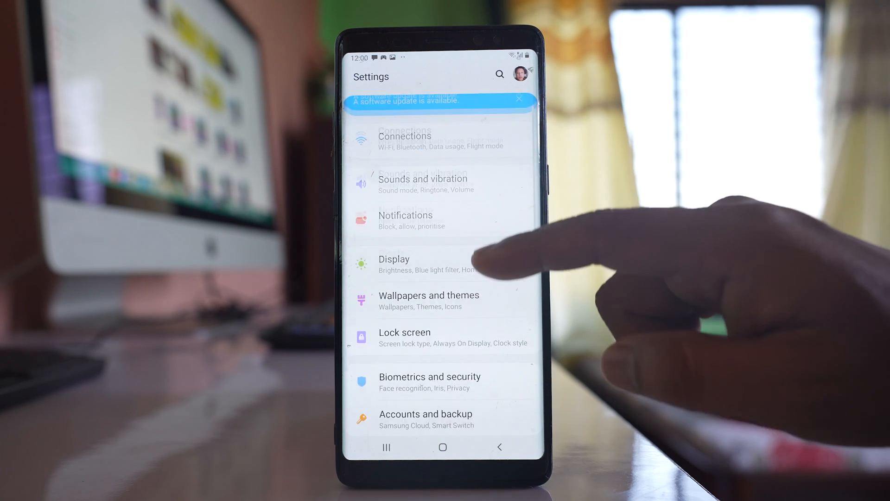
- Open Lock screen settings and toggle Always On Display off, then back on
left_click(404, 337)
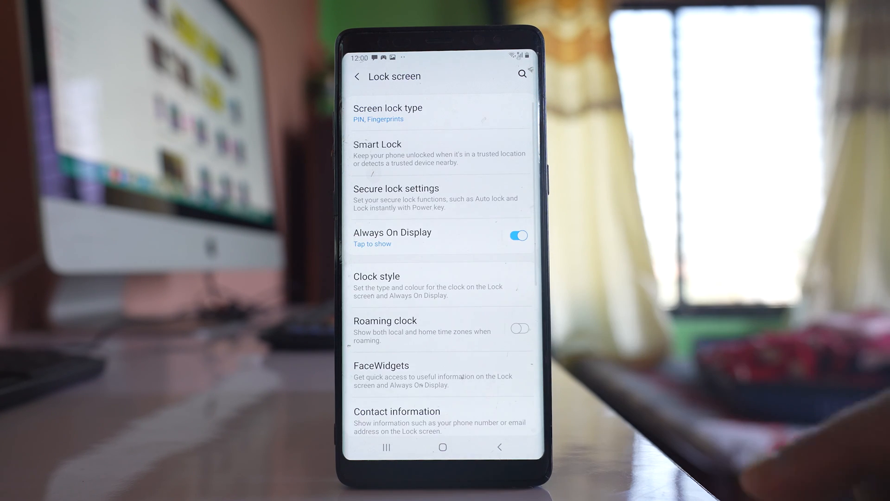
left_click(517, 235)
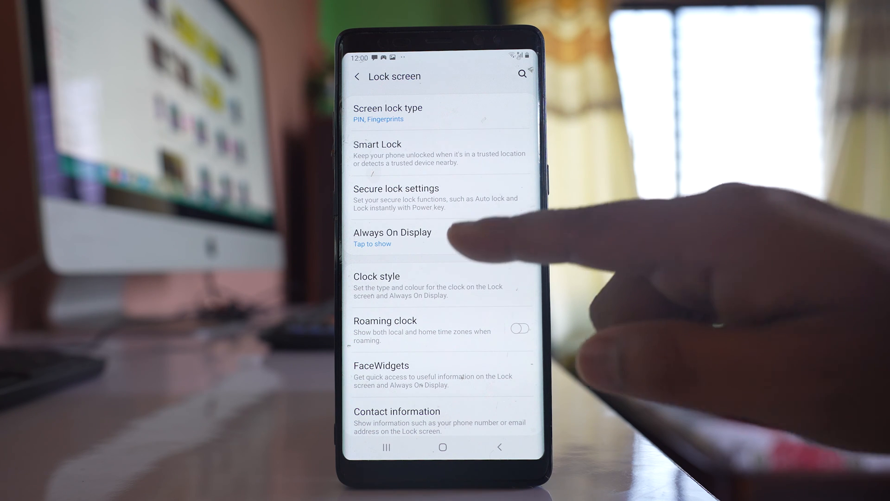
left_click(517, 236)
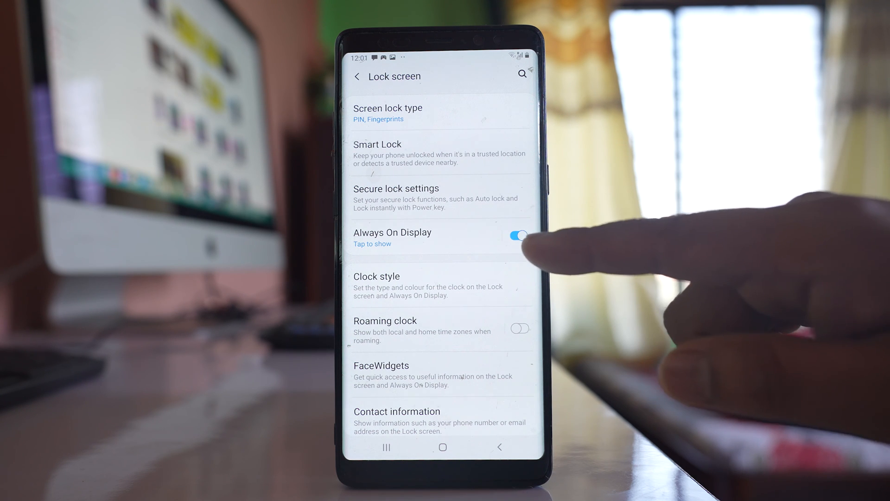
left_click(515, 236)
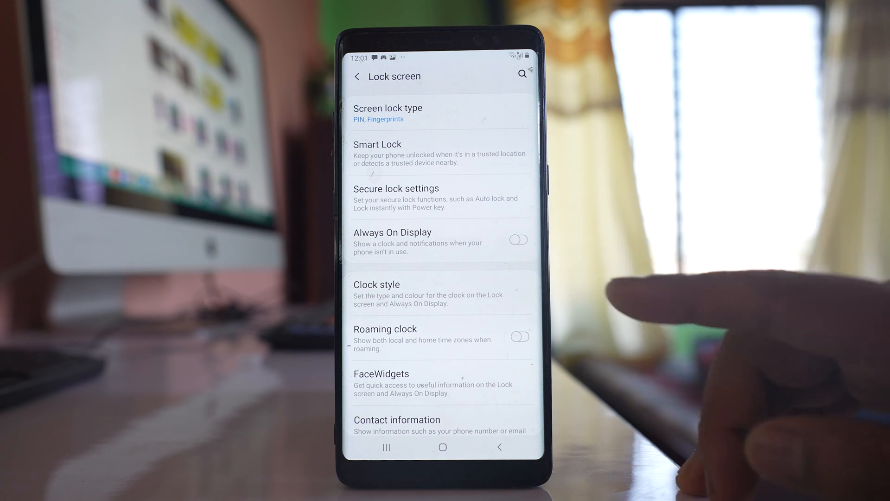
left_click(516, 239)
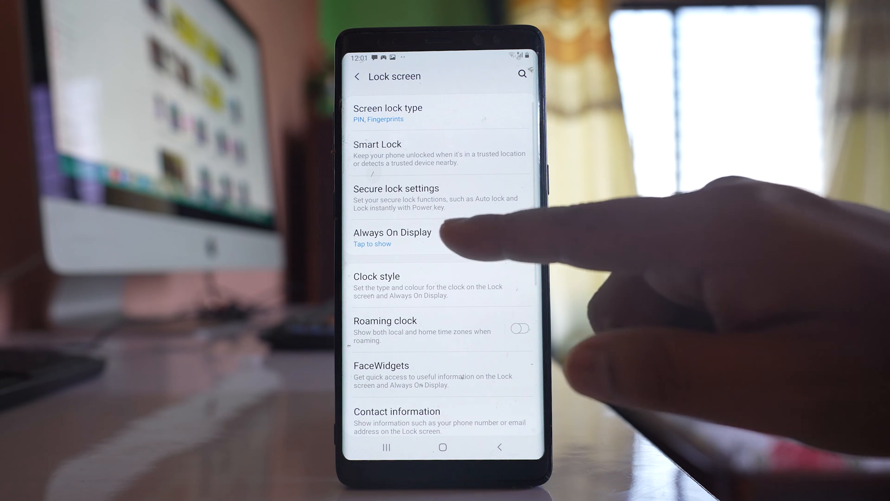
- Open Always On Display and try the Home button and clock versus clock-only content options
left_click(392, 236)
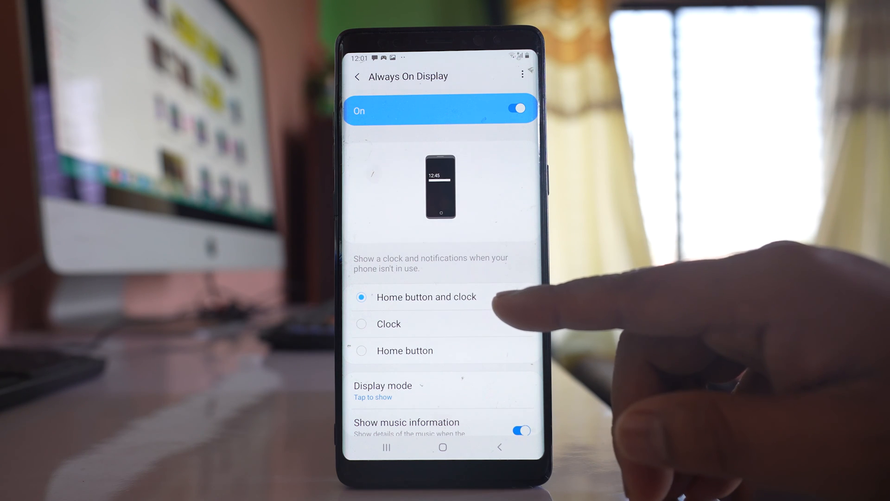
left_click(388, 324)
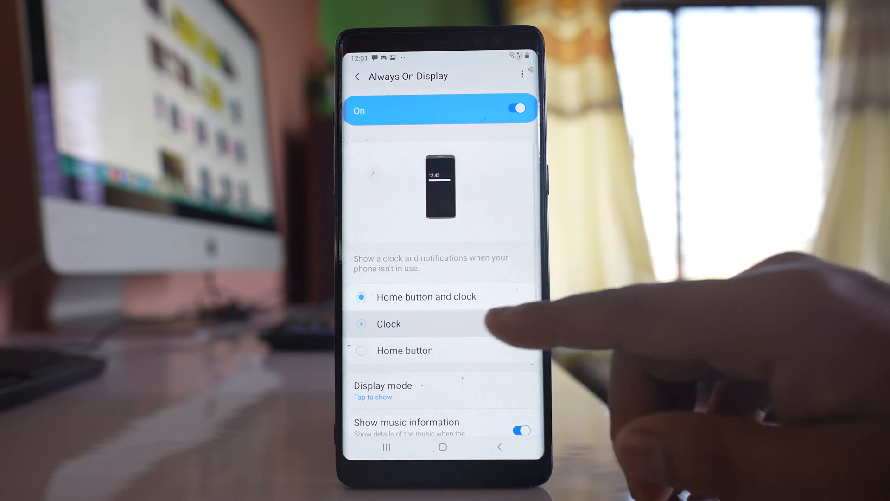
left_click(388, 323)
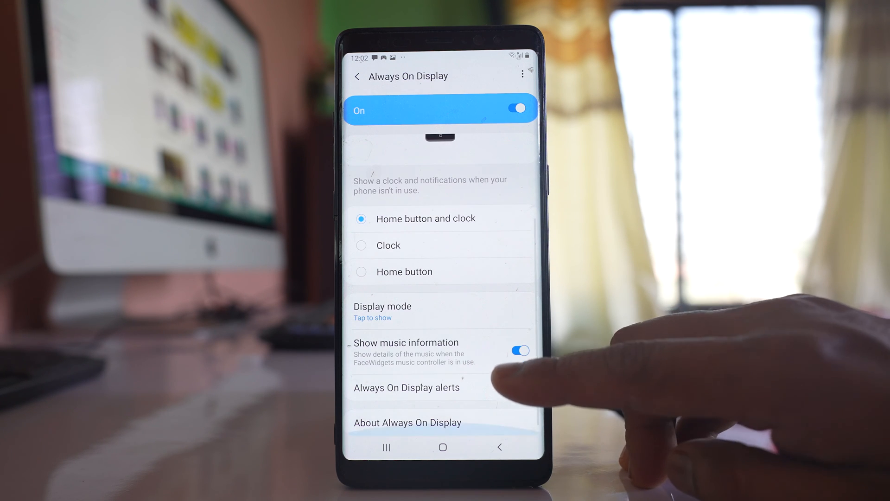
- Open Always On Display alerts and switch Reminder alerts off and back on
left_click(406, 388)
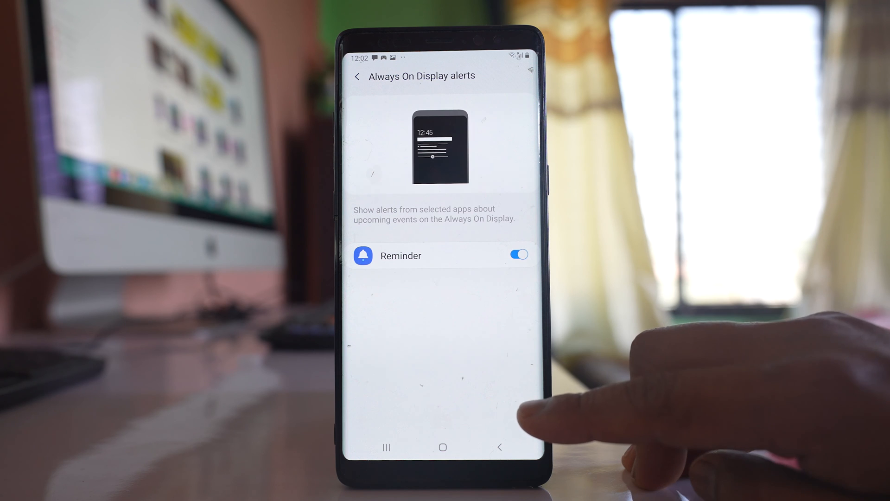
left_click(517, 253)
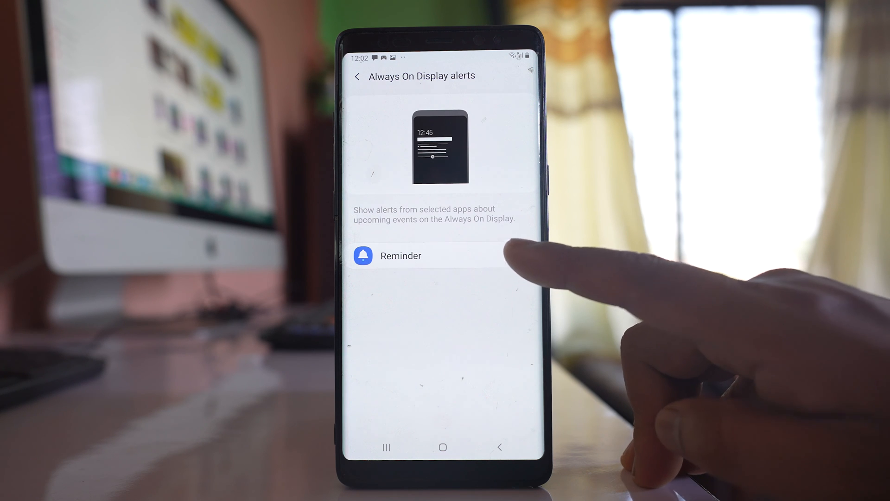
left_click(517, 254)
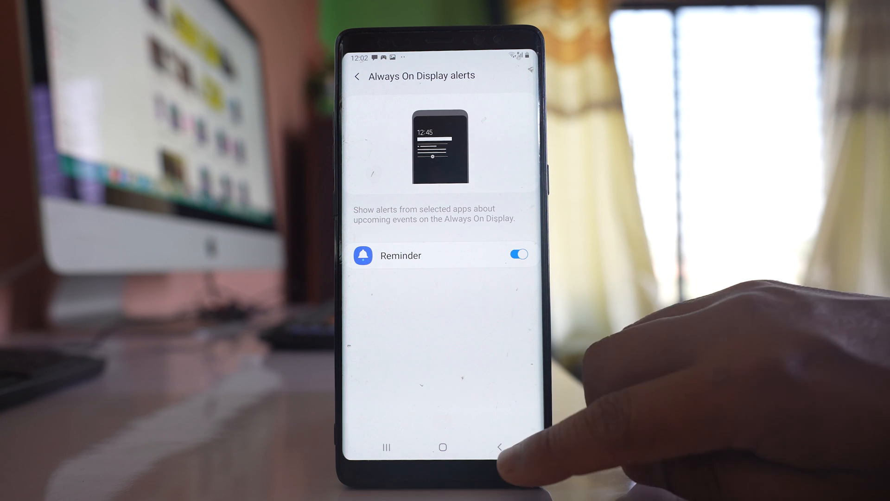
- Go back to Clock style, preview a horizontal clock, then swipe to analogue clock types
left_click(500, 447)
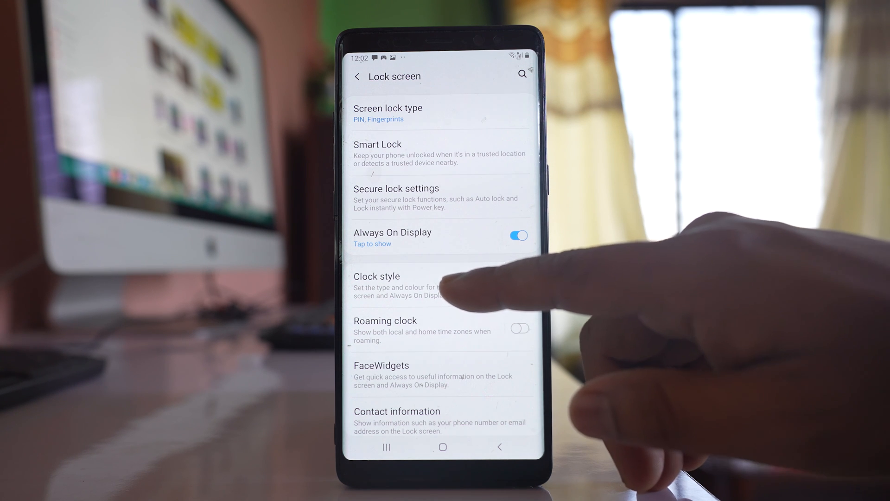
left_click(377, 276)
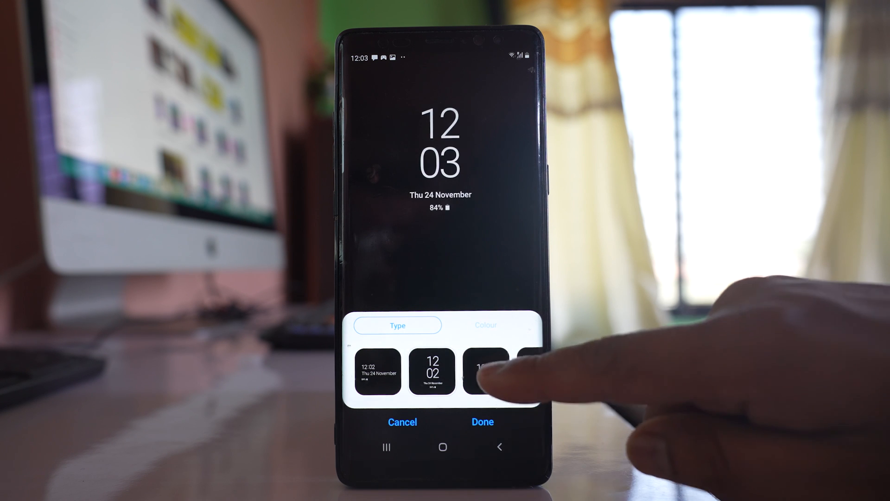
left_click(483, 371)
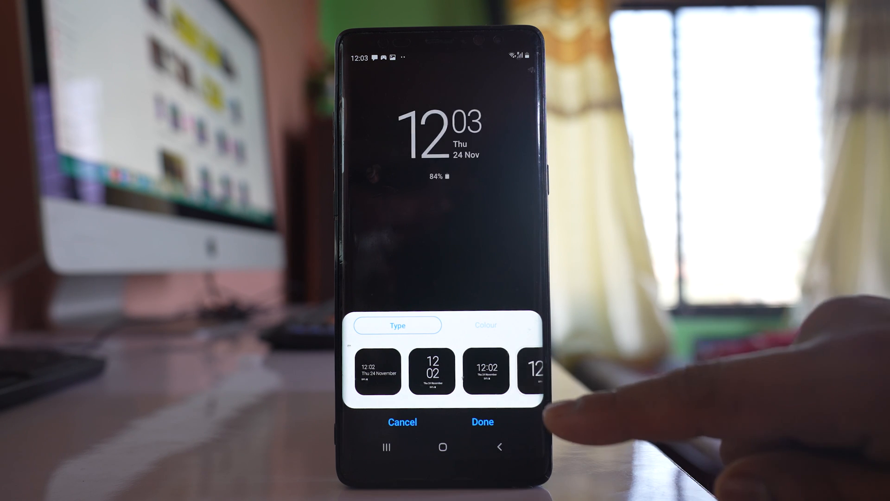
scroll("left", 3)
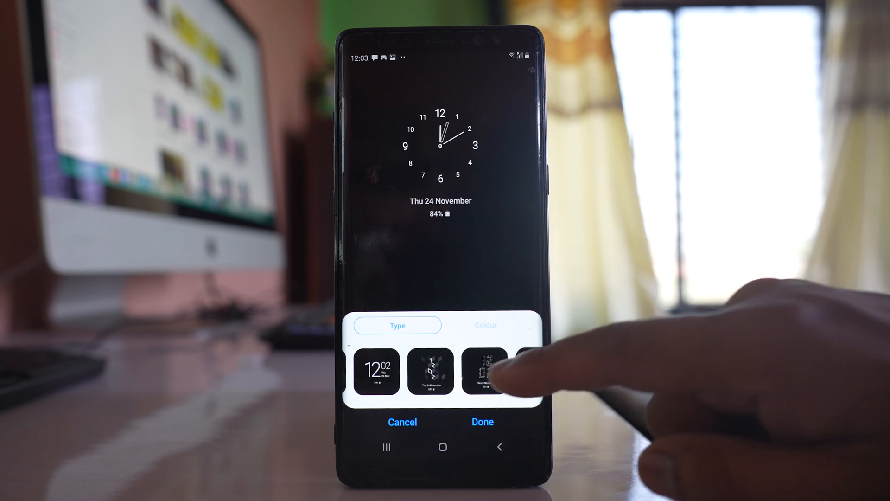
scroll("left", 3)
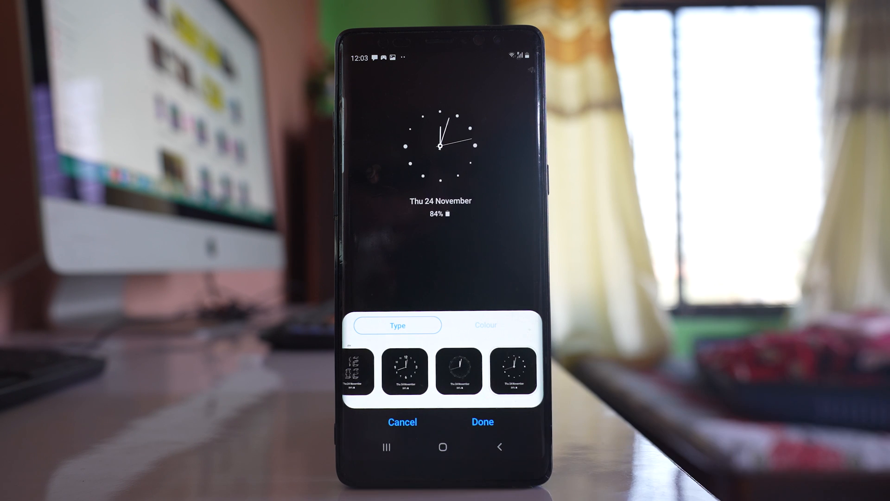